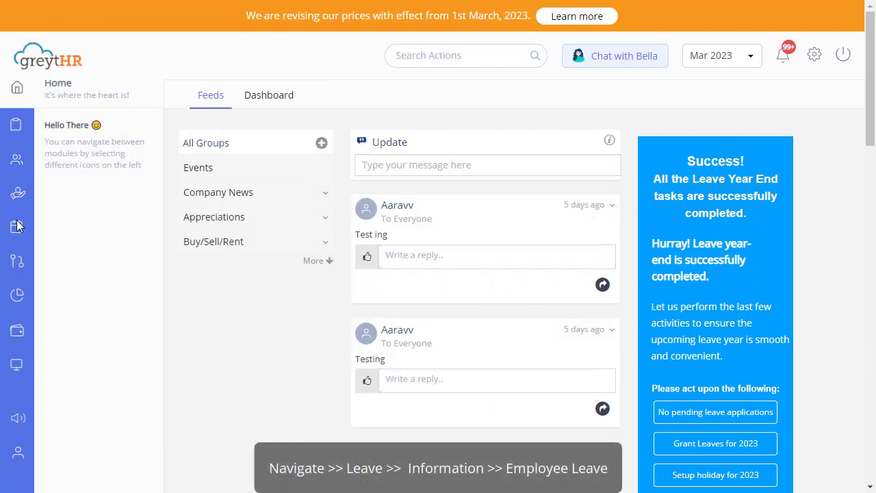
# Step: Navigate from the home feed via Leave > Information to the Employee Leave page
pyautogui.click(16, 226)
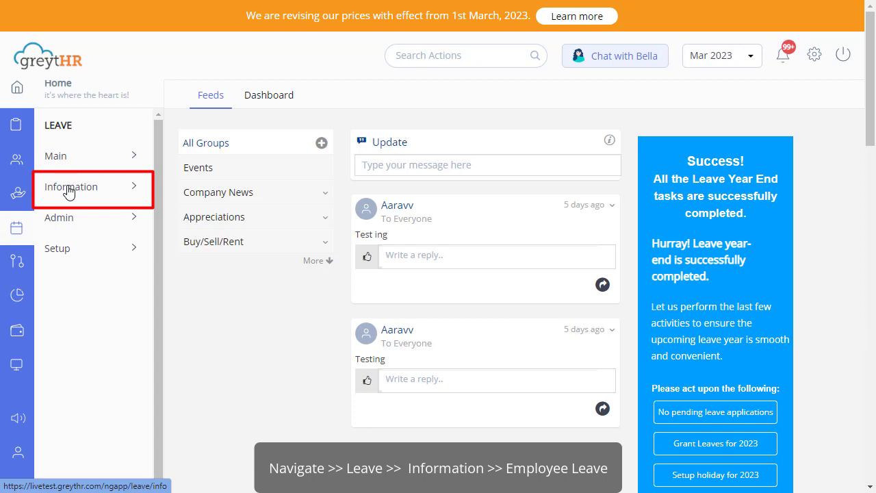
pyautogui.click(71, 186)
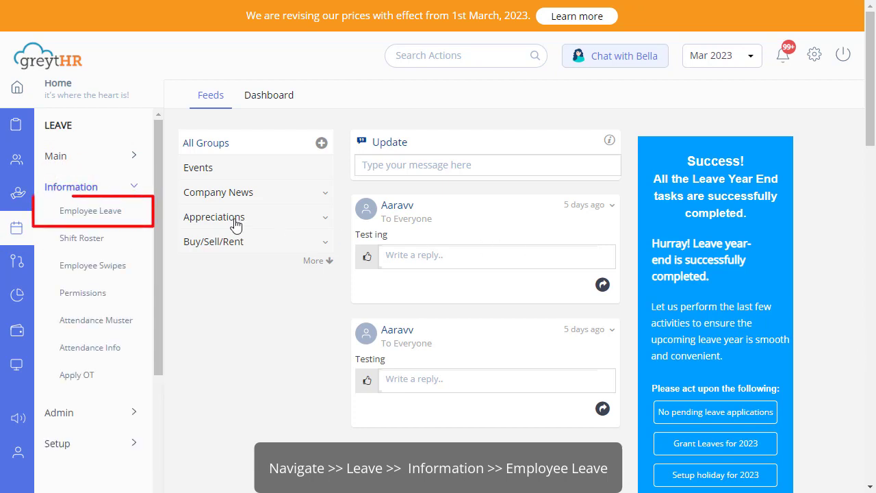
pyautogui.click(90, 211)
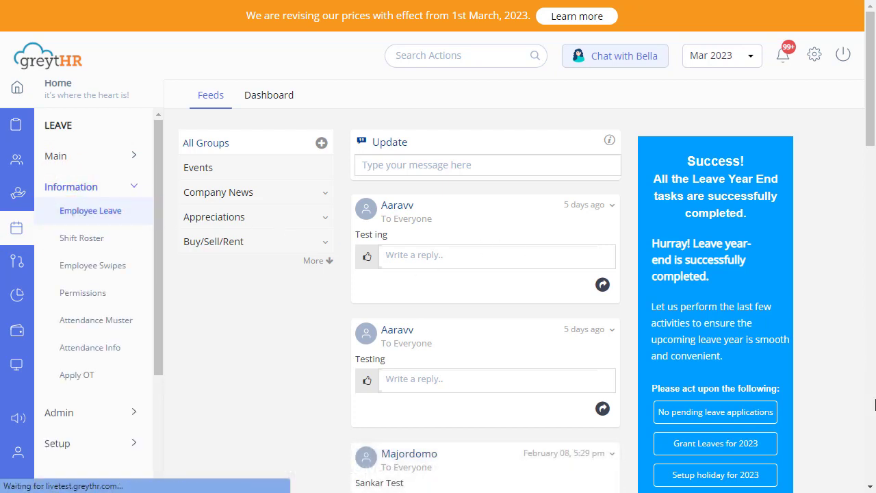
pyautogui.click(90, 211)
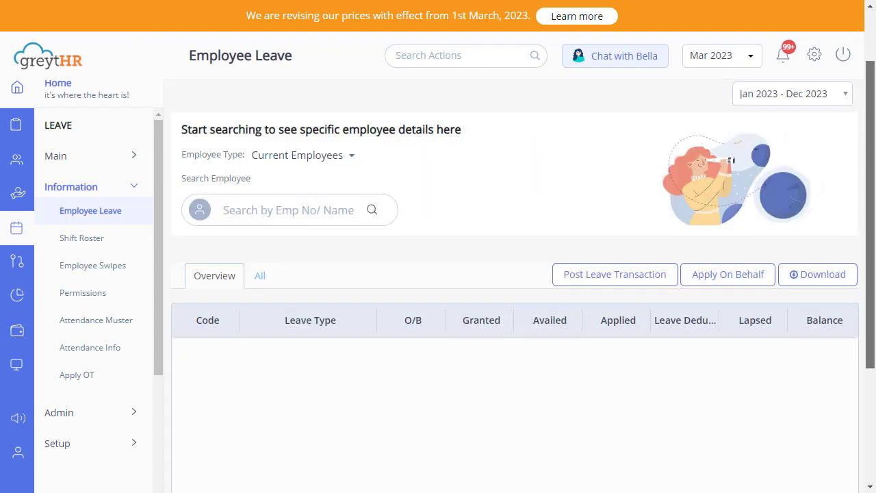
# Step: Search current employees for names containing 'A' to list matching suggestions
pyautogui.click(791, 93)
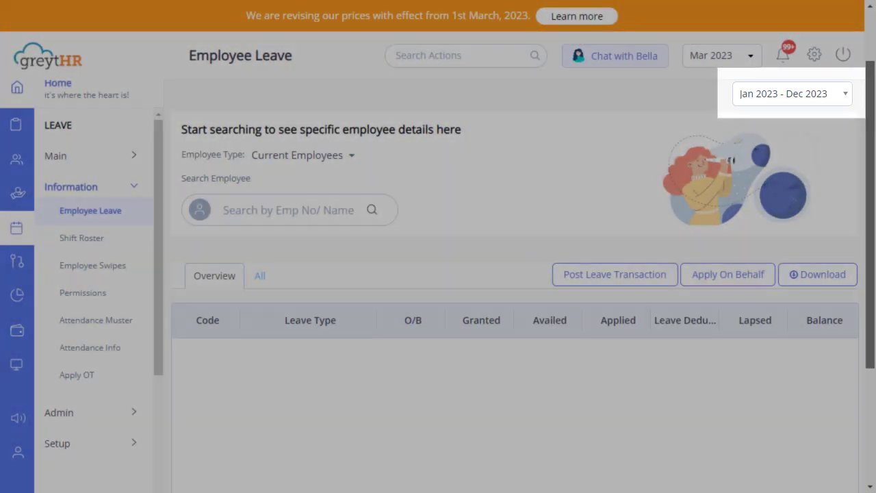
pyautogui.click(791, 98)
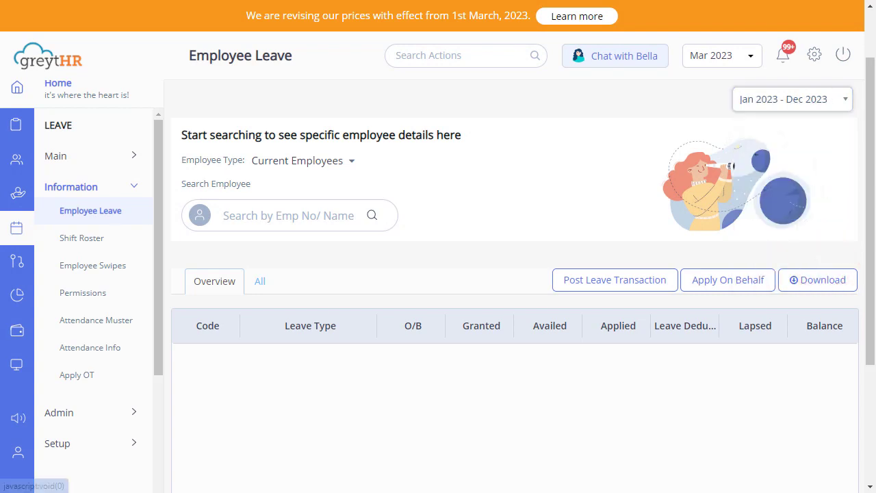
pyautogui.write('A')
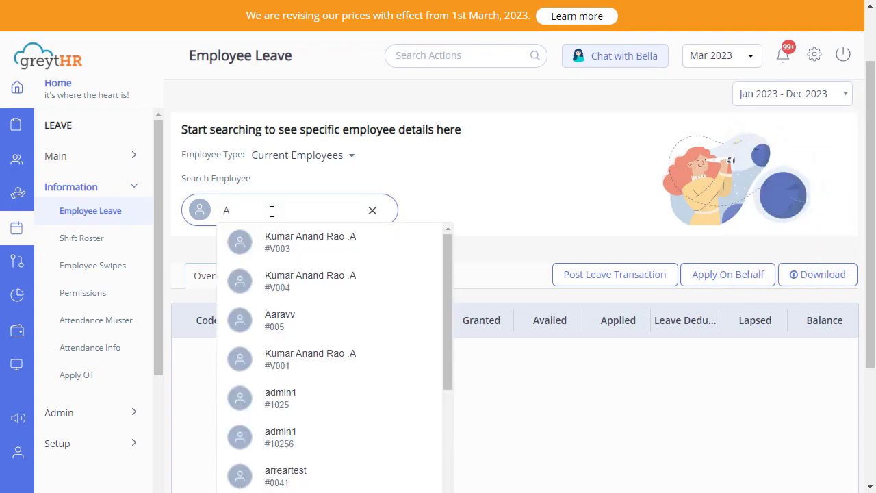
# Step: Load employee Aarav's leave details and bring the Overview table into view
pyautogui.click(279, 320)
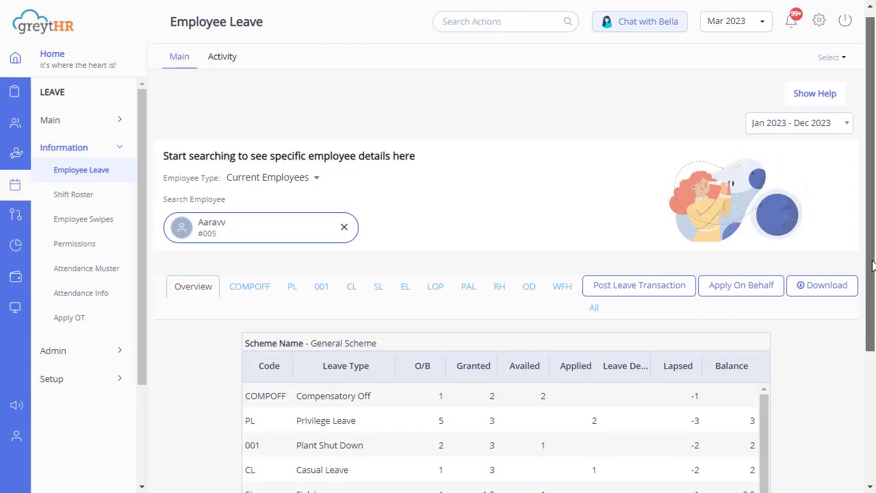
pyautogui.scroll(-3)
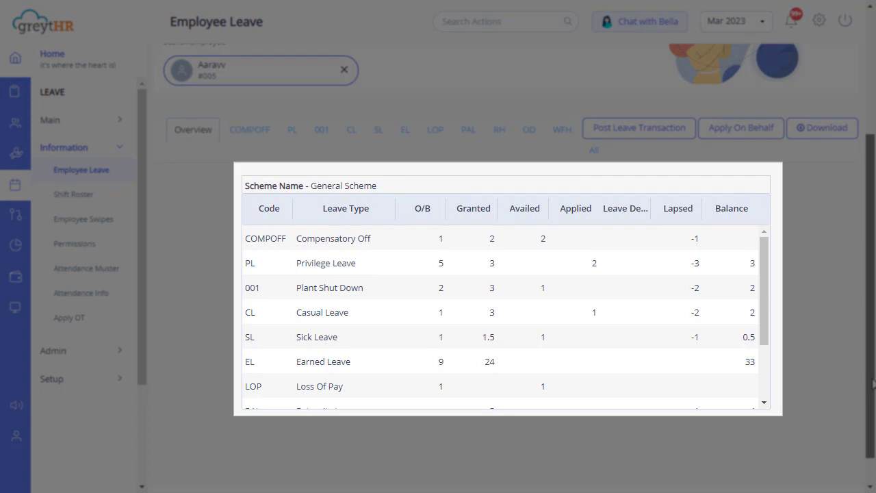
# Step: Re-sort the overview by code, leave type, granted, availed, applied, deducted, and finally lapsed days
pyautogui.click(263, 208)
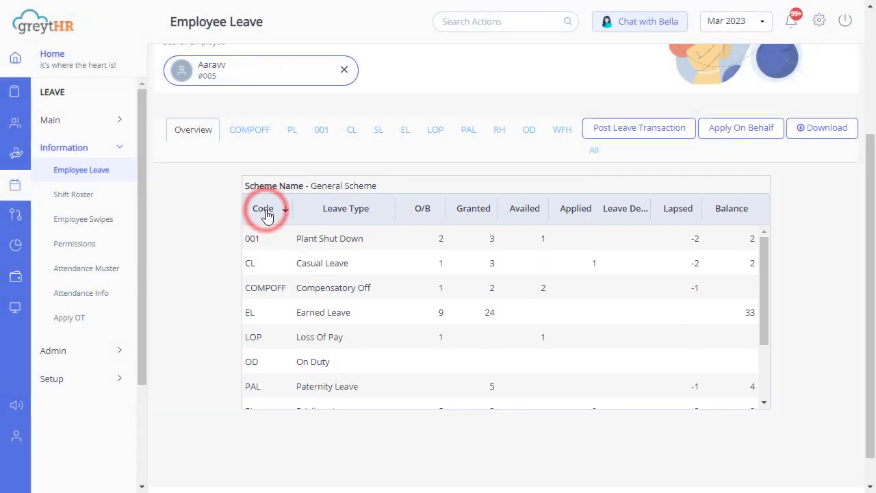
pyautogui.moveTo(334, 216)
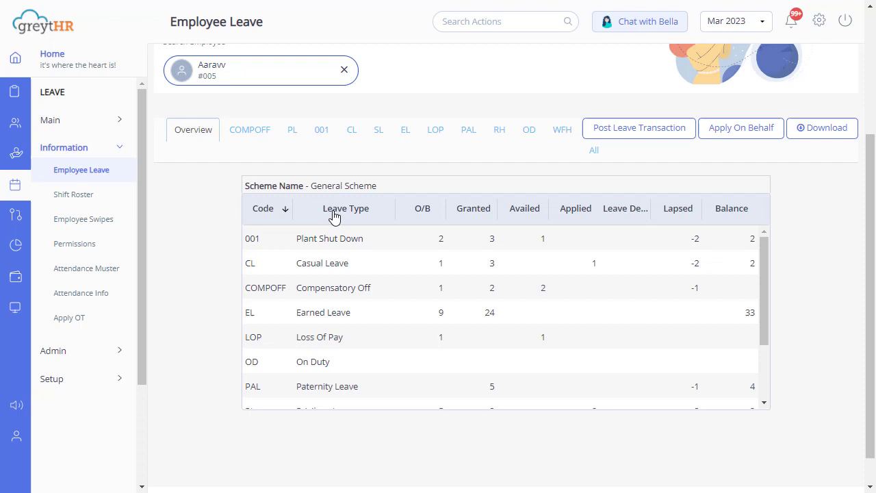
pyautogui.click(416, 208)
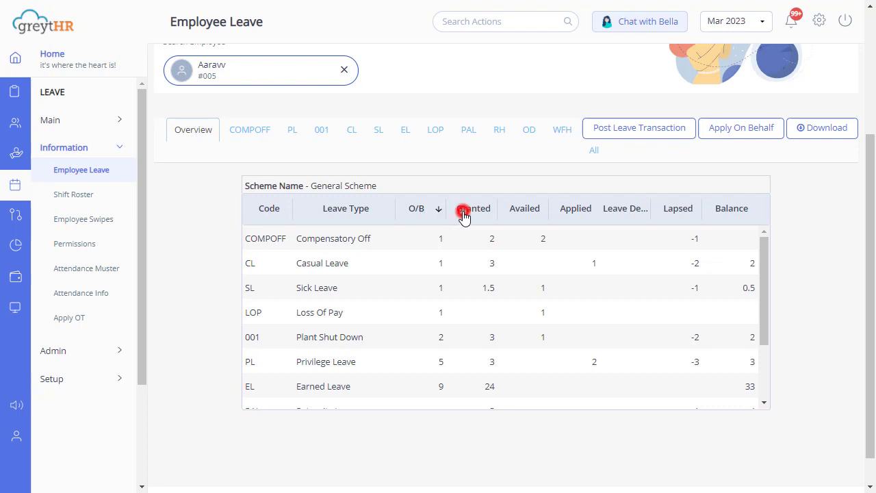
pyautogui.click(468, 208)
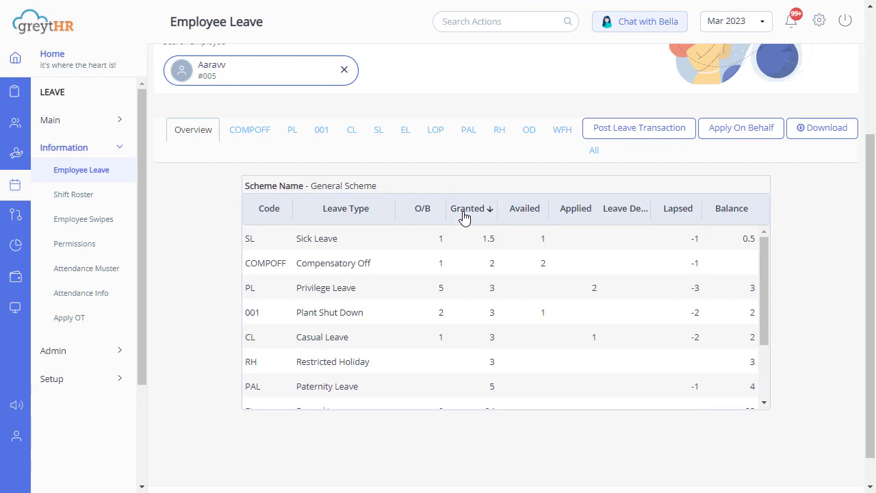
pyautogui.moveTo(486, 217)
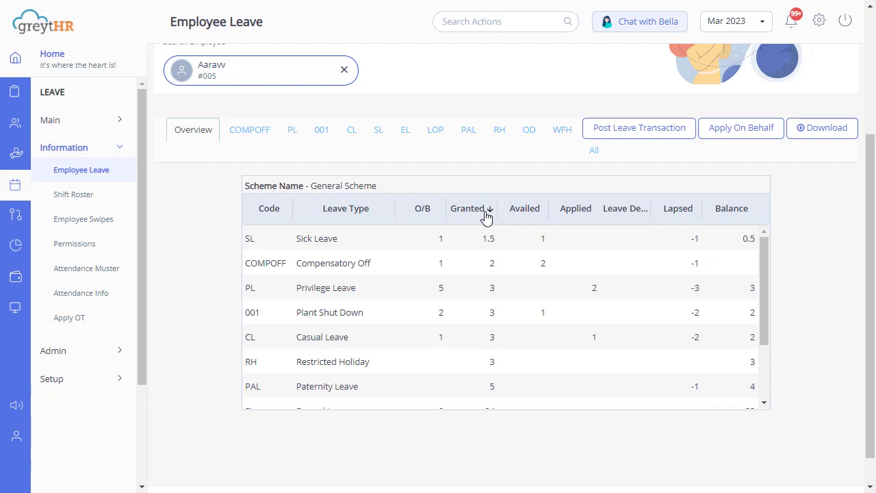
pyautogui.click(519, 208)
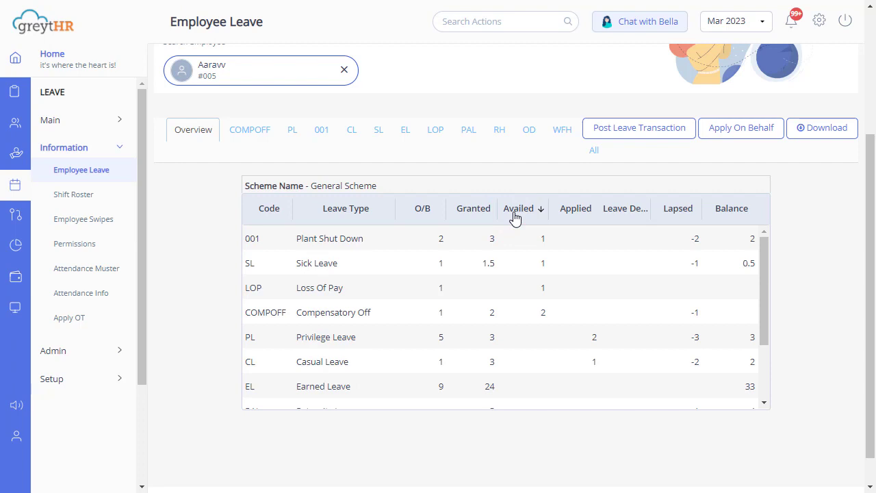
pyautogui.click(568, 208)
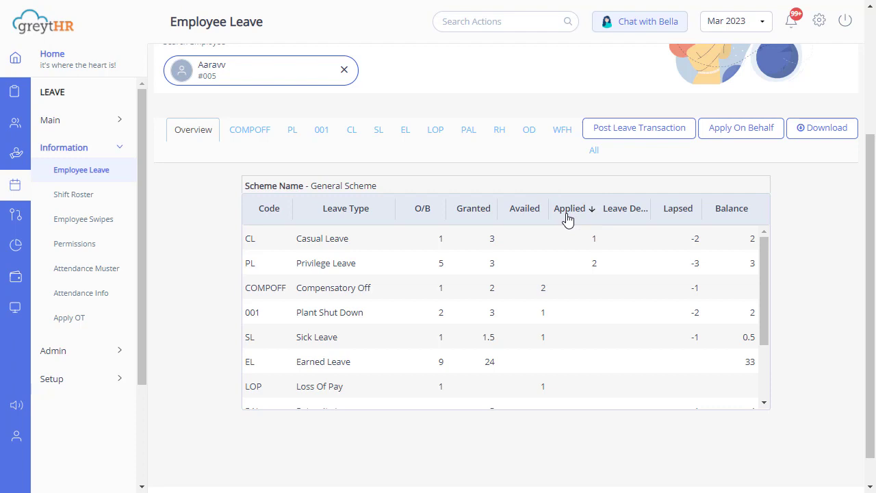
pyautogui.moveTo(622, 216)
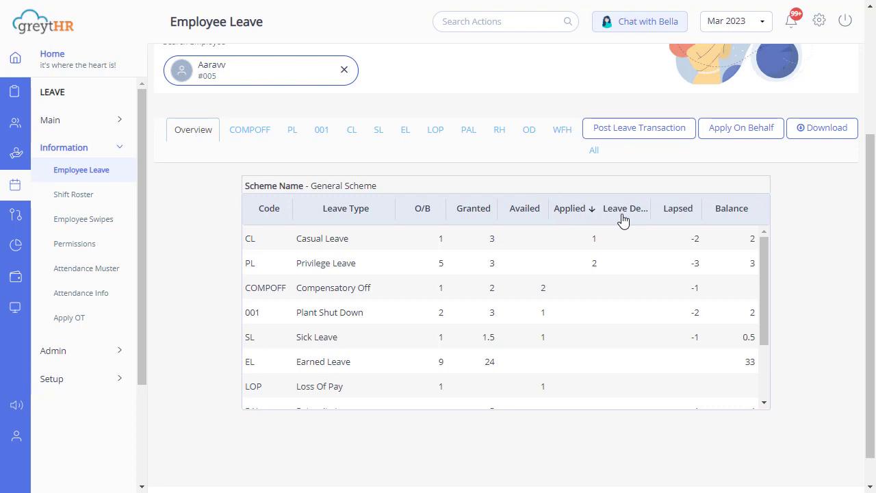
pyautogui.click(622, 208)
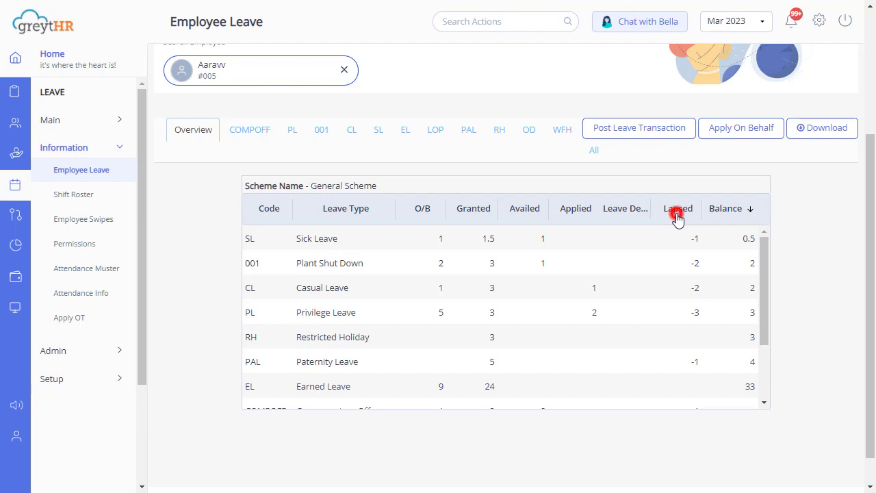
pyautogui.click(679, 208)
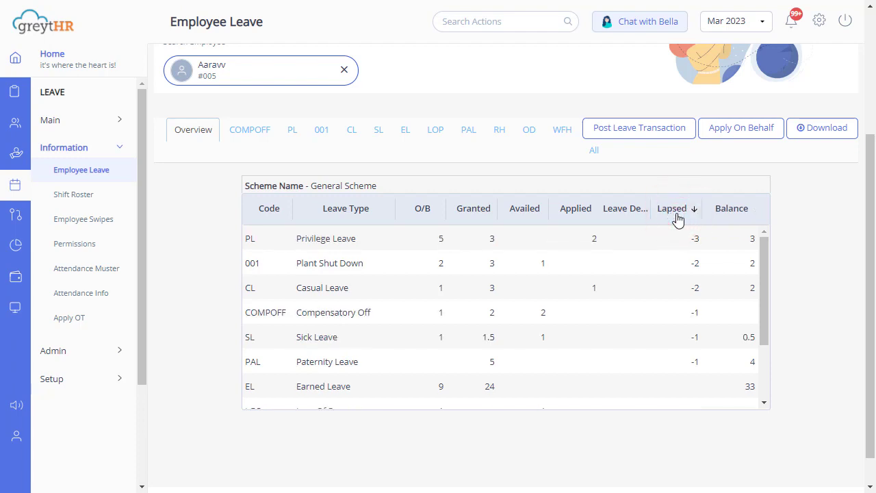
pyautogui.moveTo(701, 216)
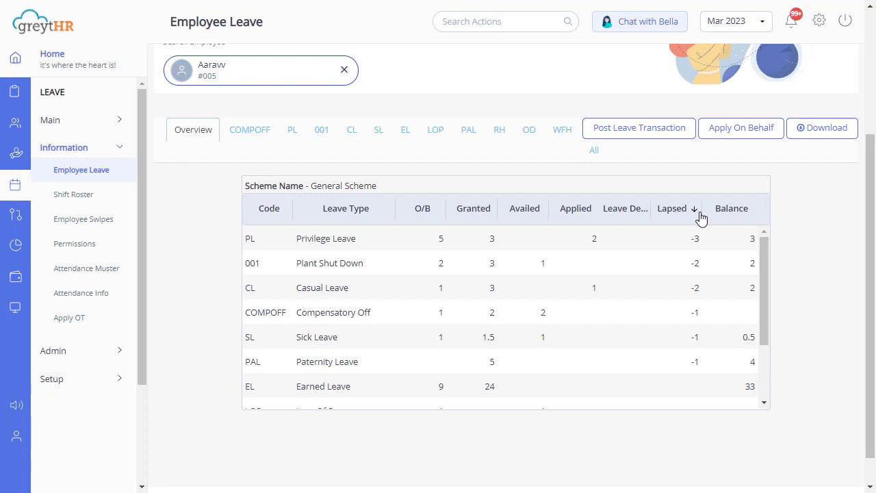
pyautogui.click(726, 208)
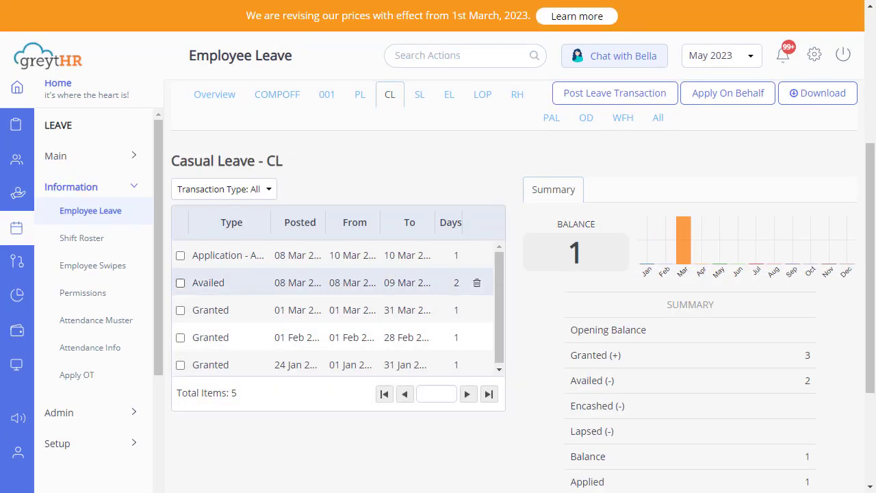
# Step: Select the 2-day availed Casual Leave transaction and confirm its deletion
pyautogui.click(180, 282)
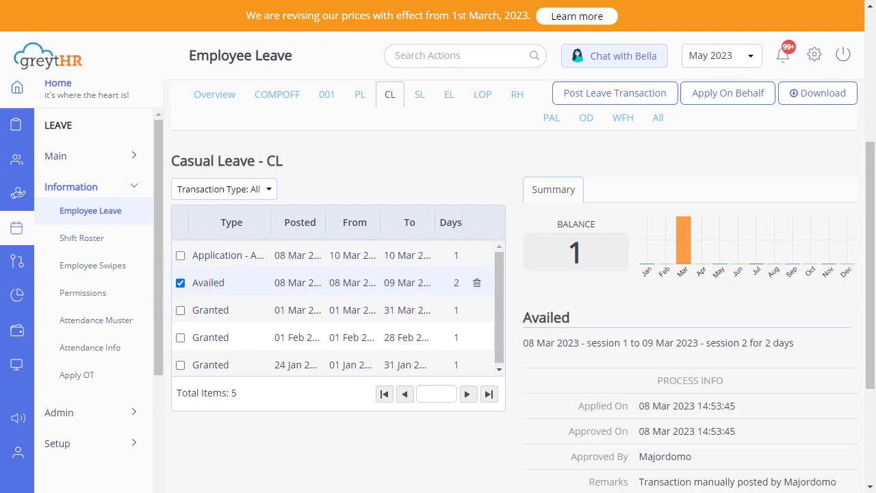
pyautogui.scroll(-3)
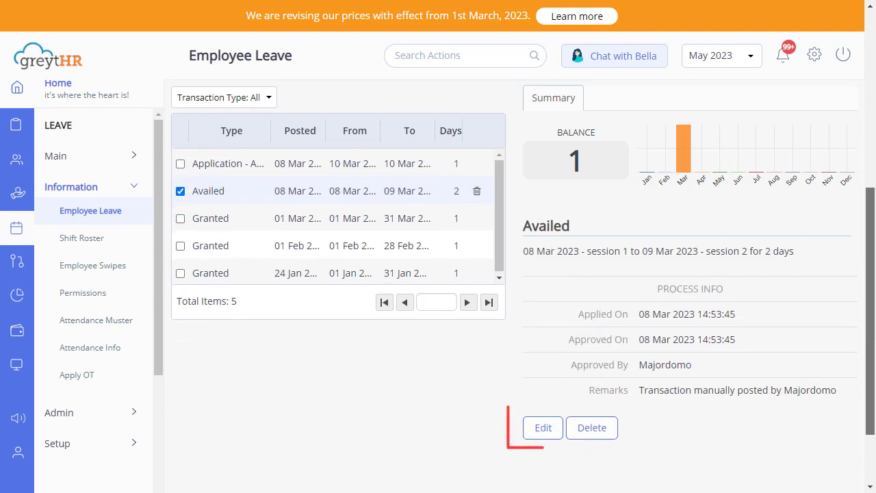
pyautogui.click(591, 427)
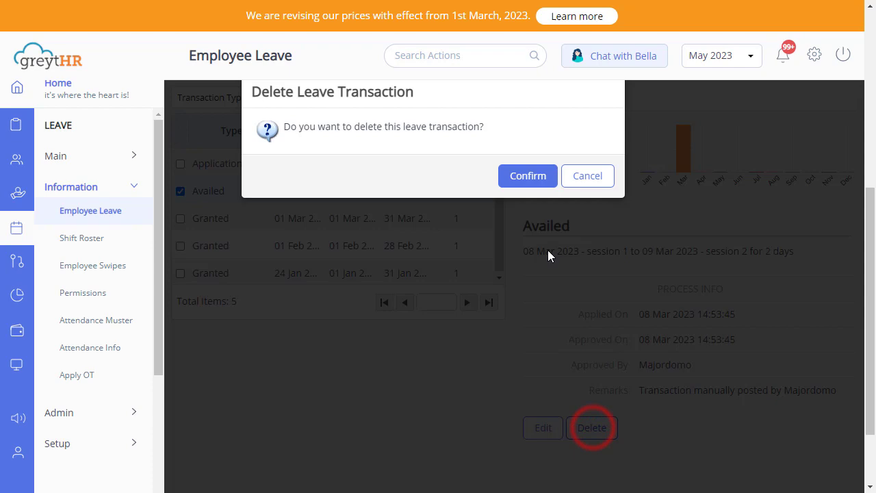
pyautogui.click(527, 175)
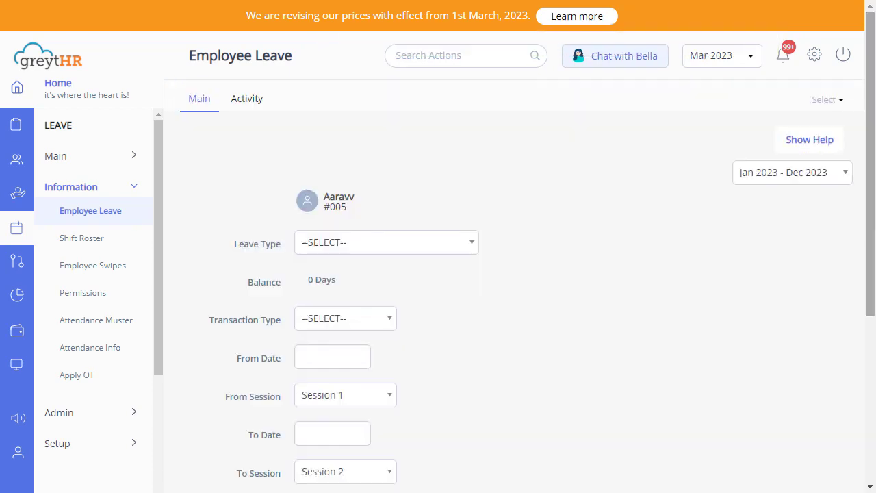
# Step: Choose Casual Leave (3.0 days balance) with transaction type Availed in the Post Leave Transaction form
pyautogui.scroll(-3)
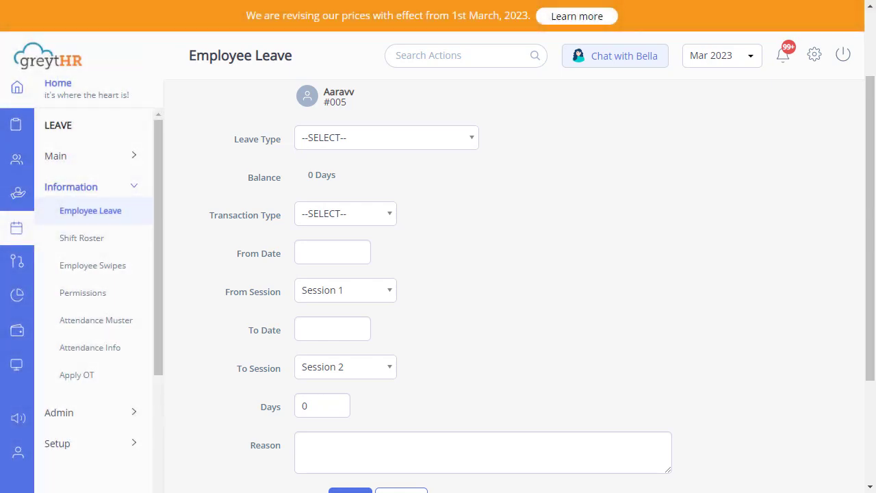
pyautogui.click(386, 137)
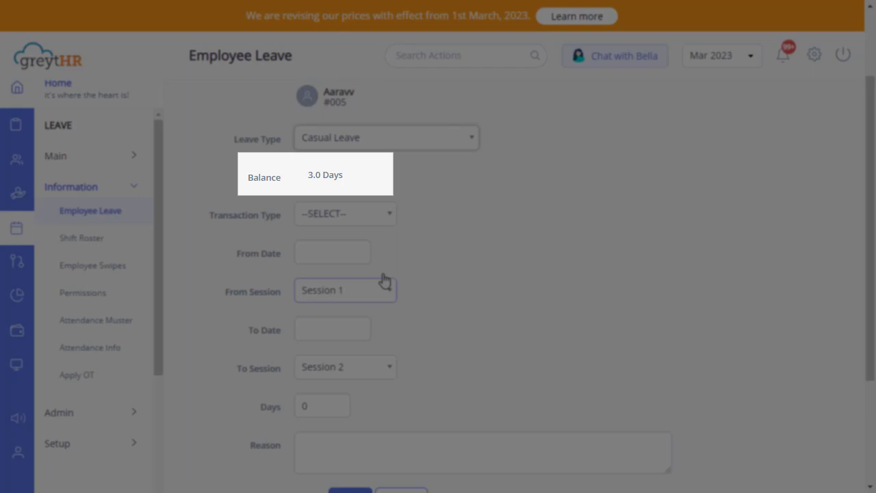
pyautogui.click(345, 213)
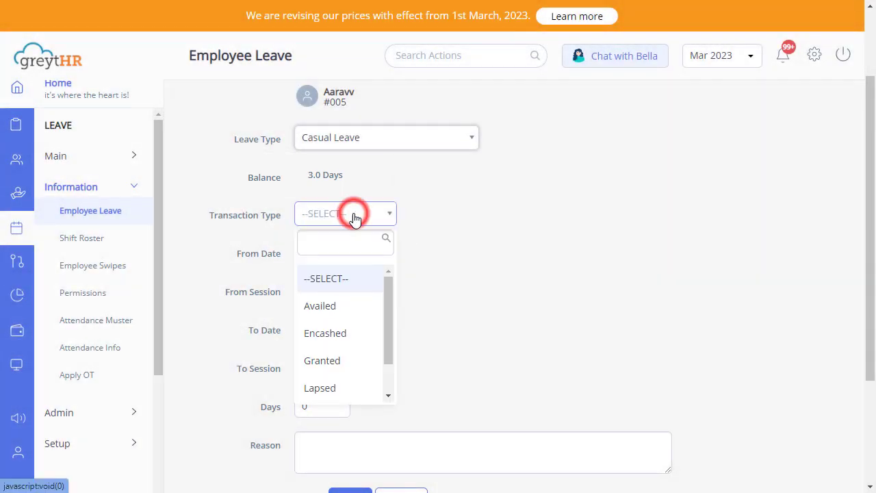
pyautogui.click(320, 305)
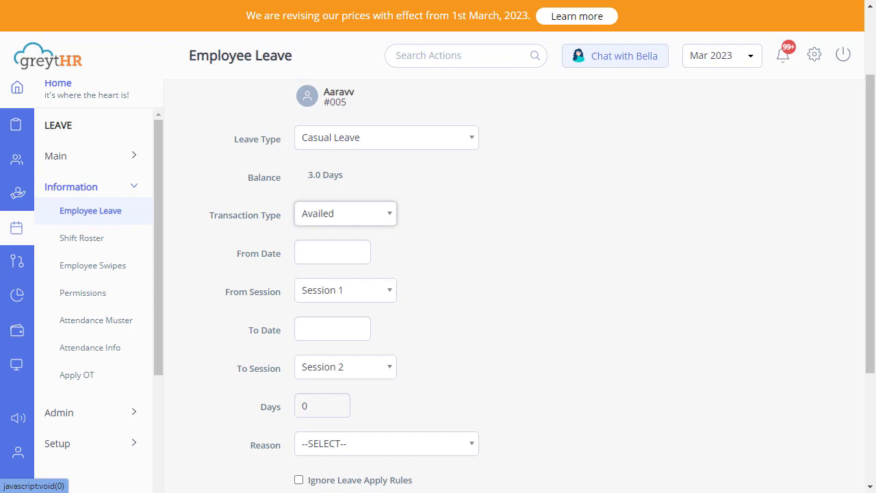
pyautogui.moveTo(336, 251)
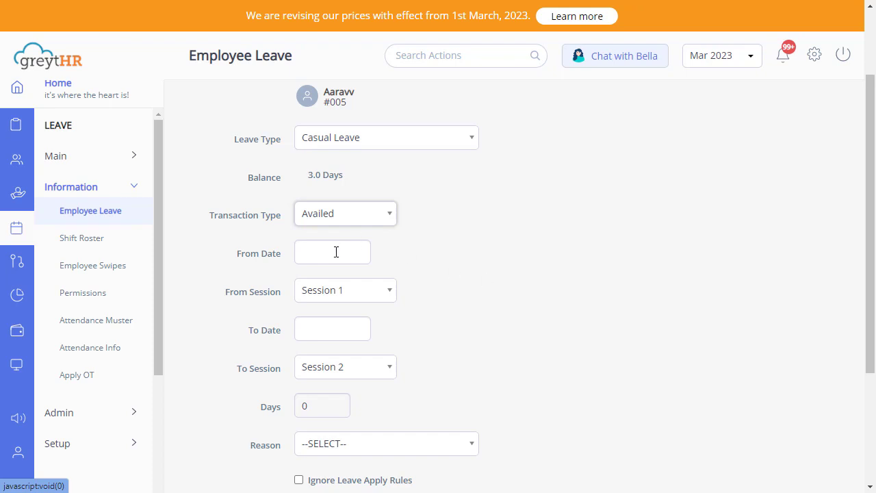
# Step: Set the leave from 08 Mar 2023 session 1 to 09 Mar 2023 session 2, giving -2 days
pyautogui.click(345, 290)
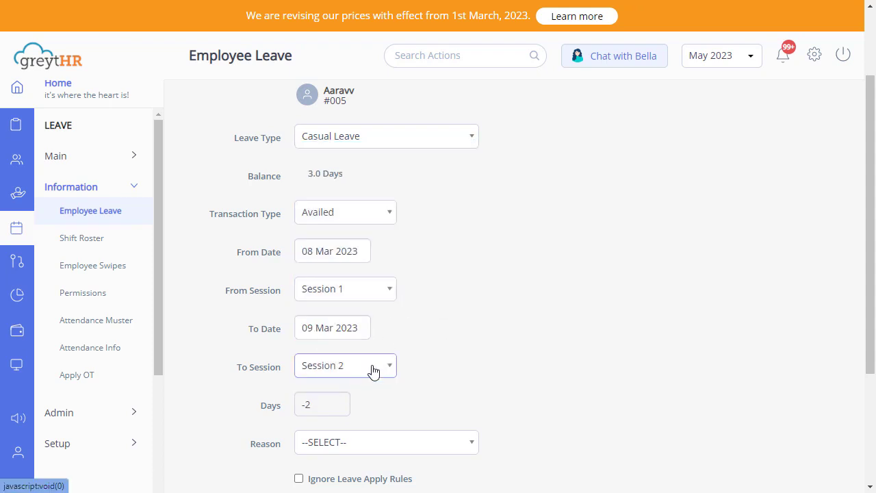
pyautogui.click(345, 364)
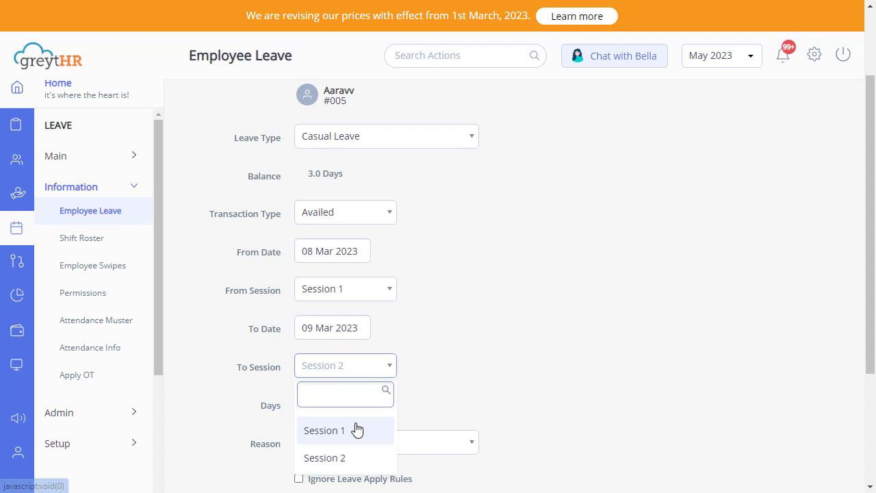
pyautogui.click(323, 430)
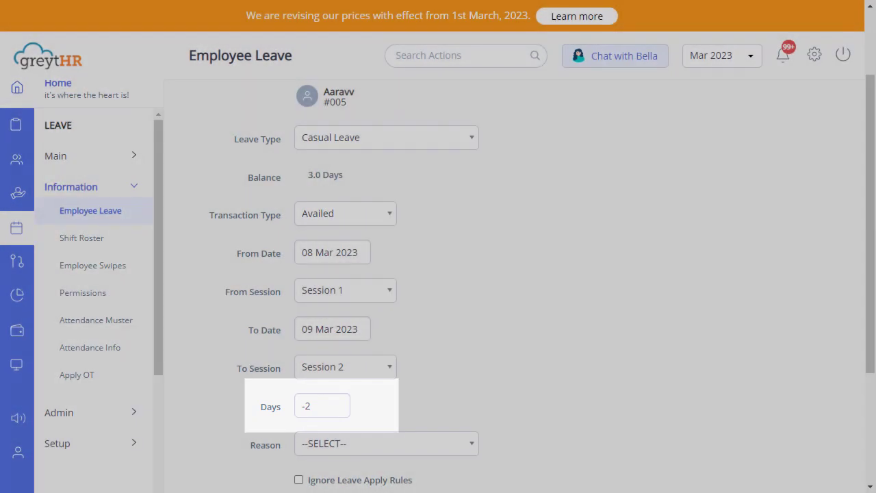
pyautogui.scroll(-3)
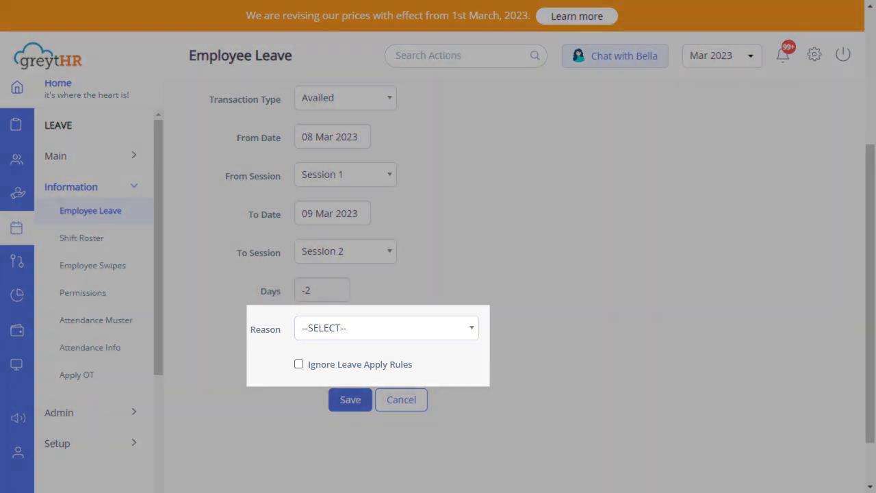
# Step: Save the availed leave with Ignore Leave Apply Rules ticked, returning to Aarav's overview
pyautogui.click(299, 364)
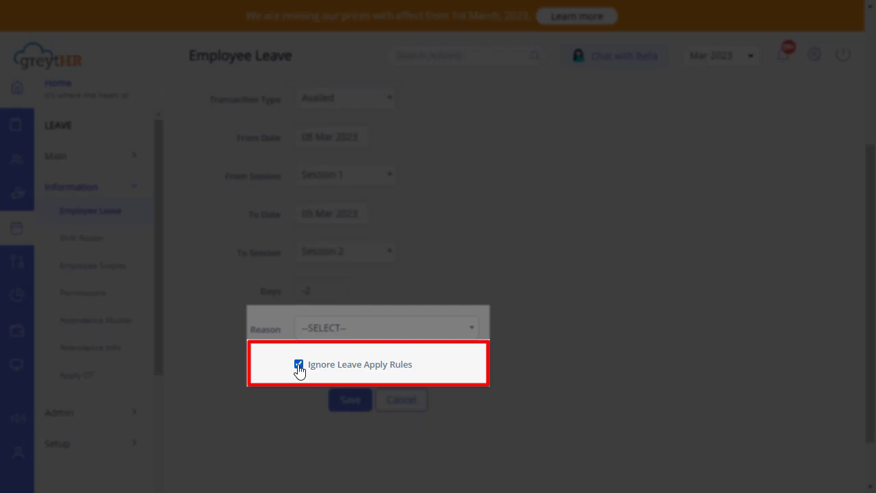
pyautogui.click(298, 364)
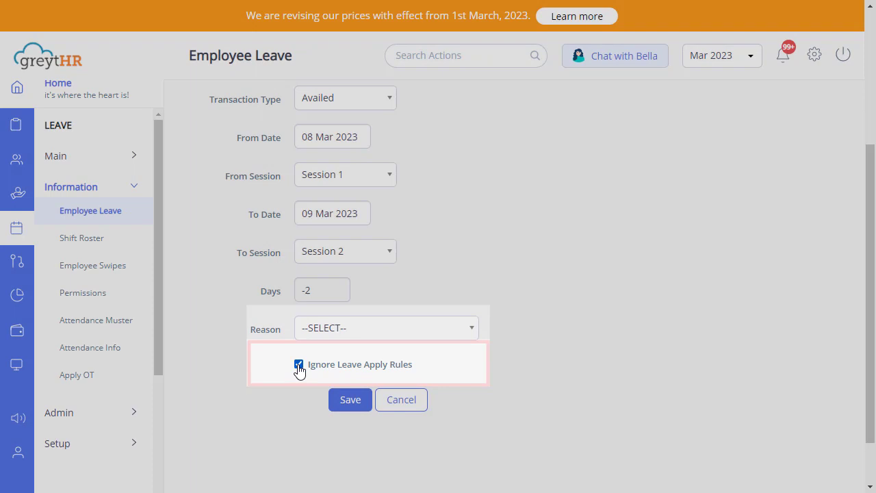
pyautogui.click(350, 400)
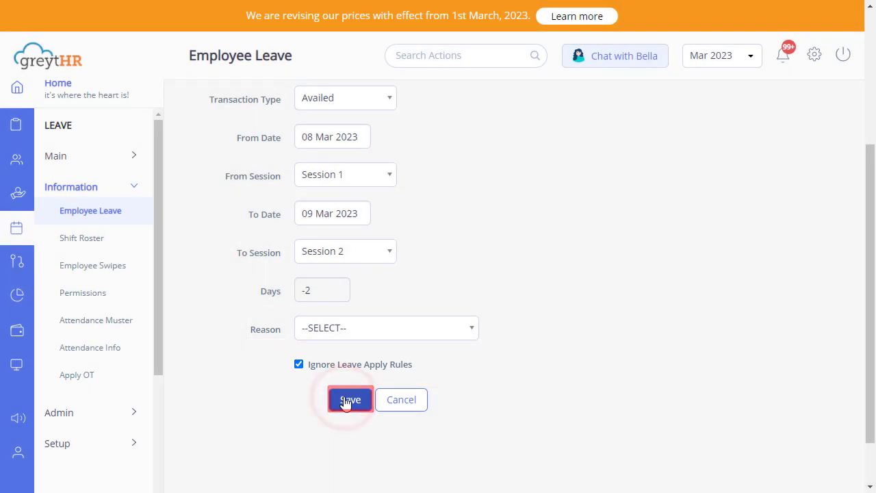
pyautogui.click(350, 400)
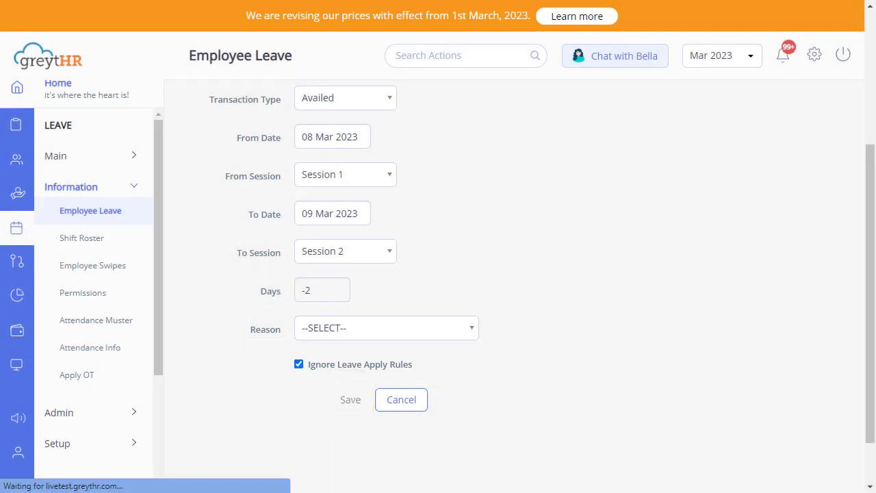
pyautogui.click(350, 399)
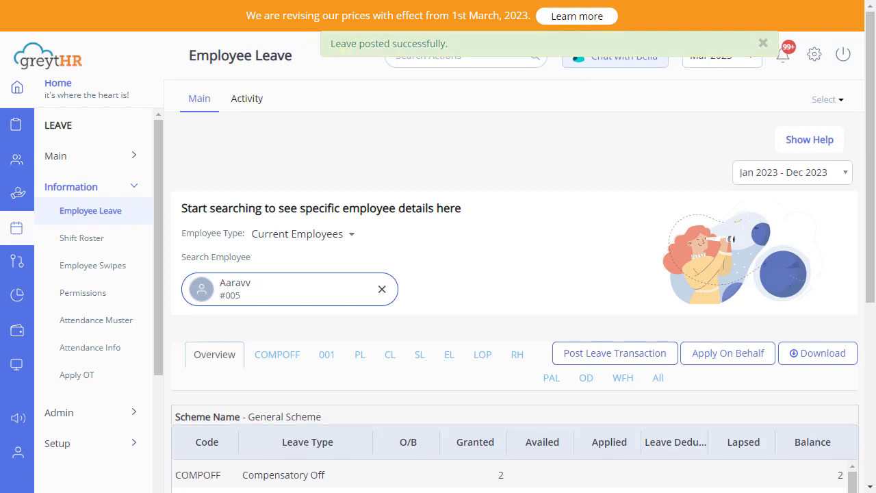
pyautogui.click(345, 222)
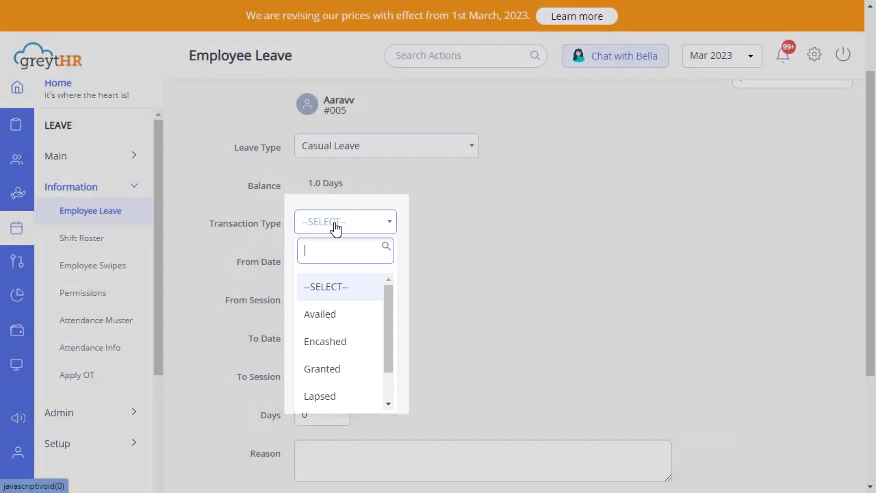
pyautogui.click(322, 368)
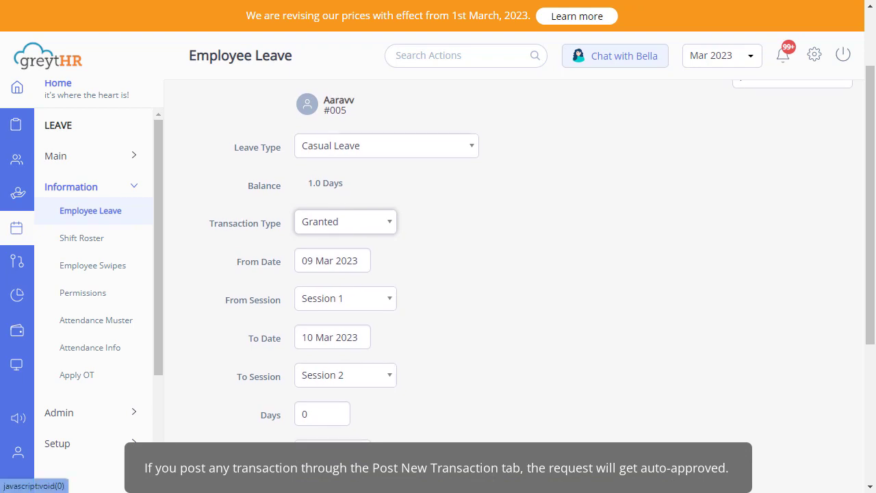
pyautogui.scroll(-3)
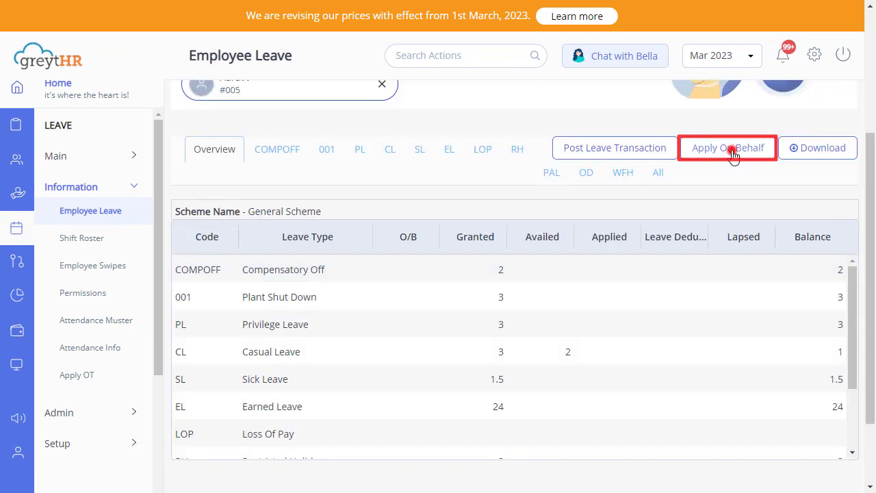
# Step: Start an Apply On Behalf form for Aarav with Casual Leave from 10 to 11 Mar 2023
pyautogui.click(728, 148)
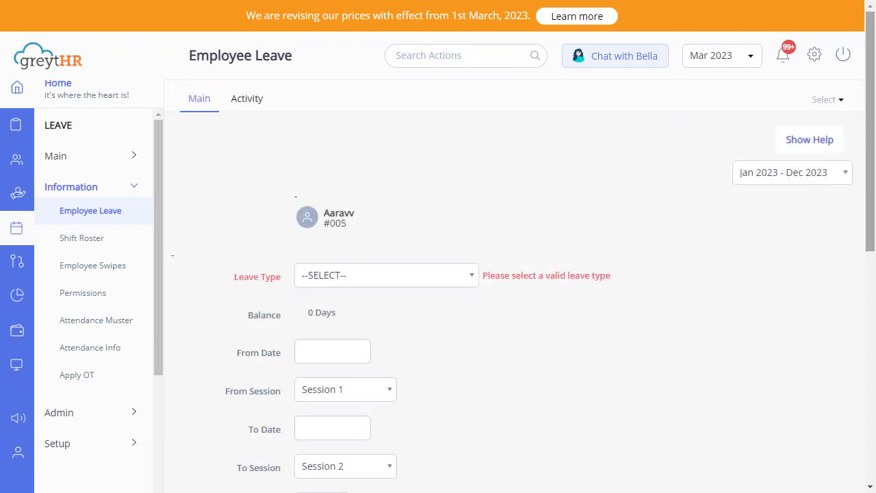
pyautogui.scroll(-3)
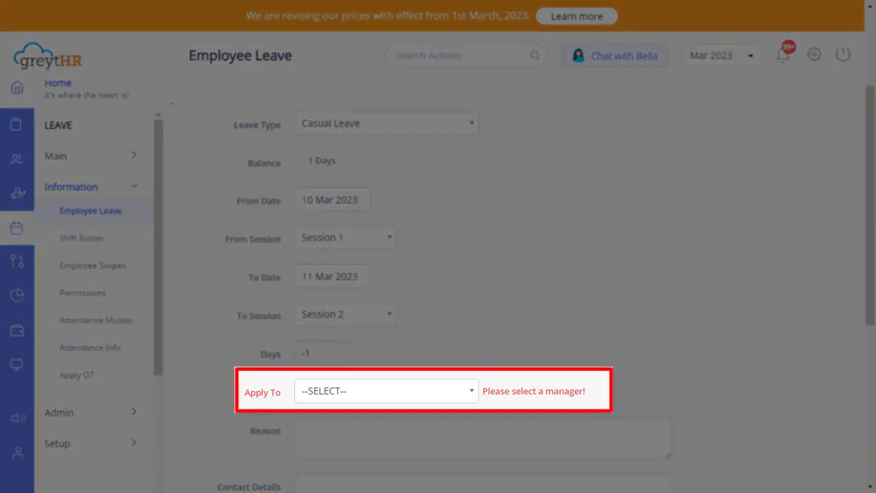
pyautogui.click(386, 392)
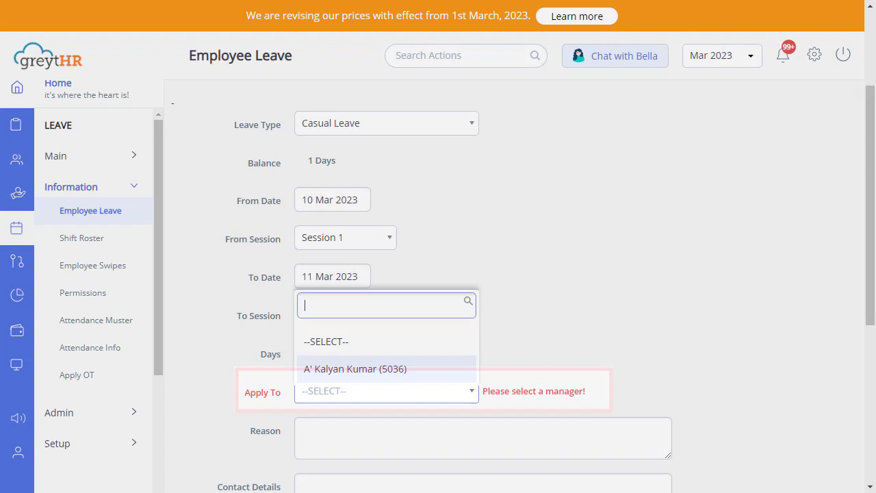
pyautogui.click(353, 368)
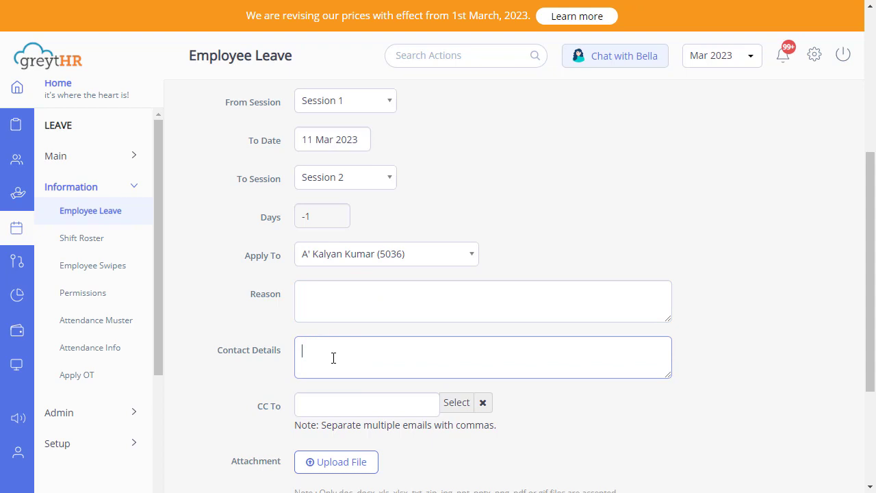
pyautogui.scroll(-3)
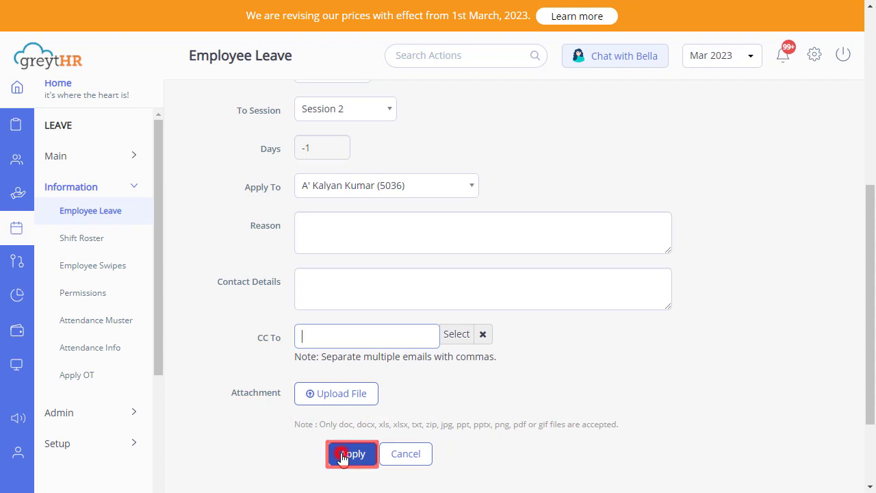
pyautogui.click(350, 454)
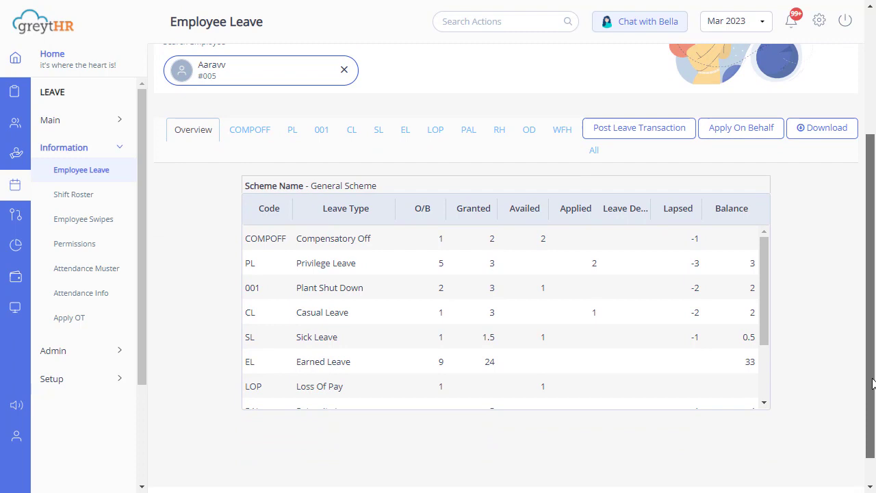
pyautogui.click(725, 208)
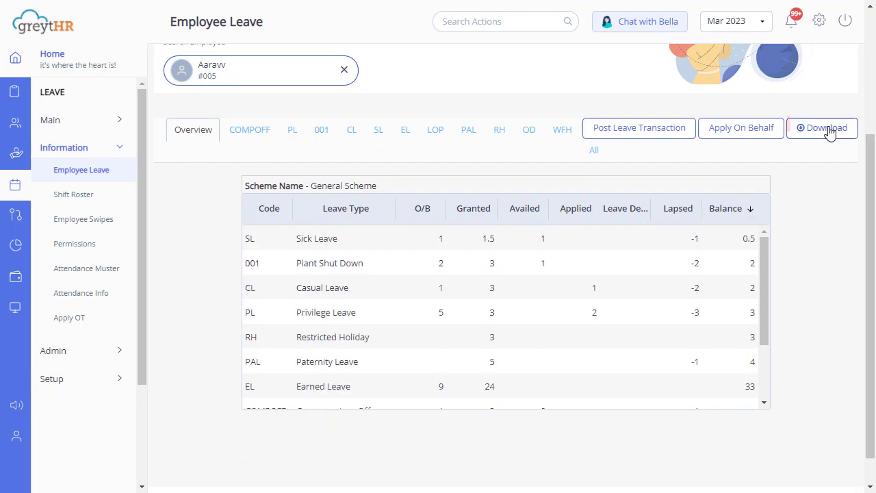